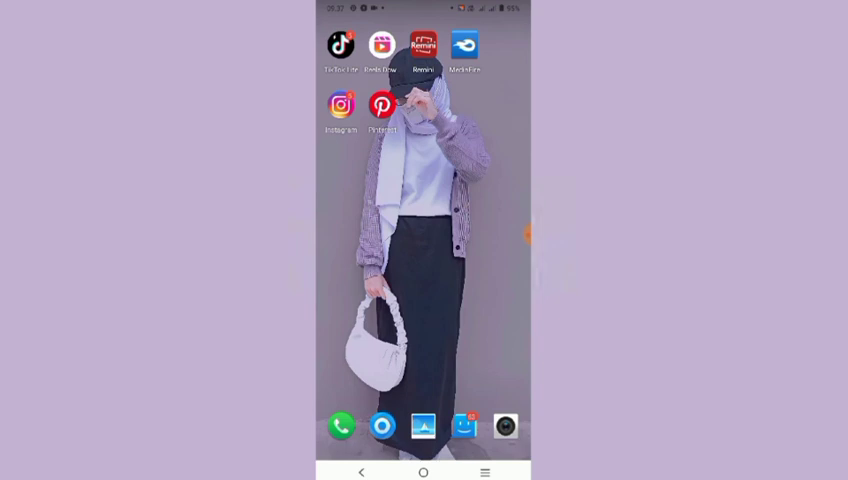
Step: Assemble four gallery photos into an Instagram story Layout grid and save it via Simpan
click(340, 104)
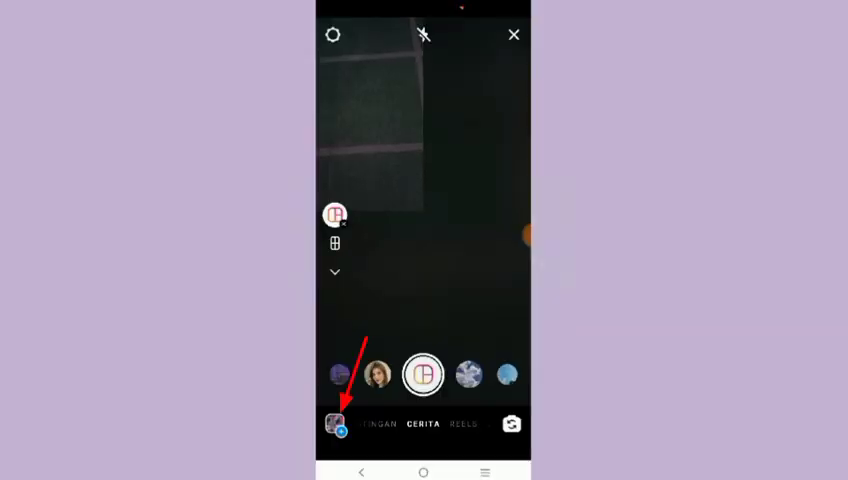
click(332, 424)
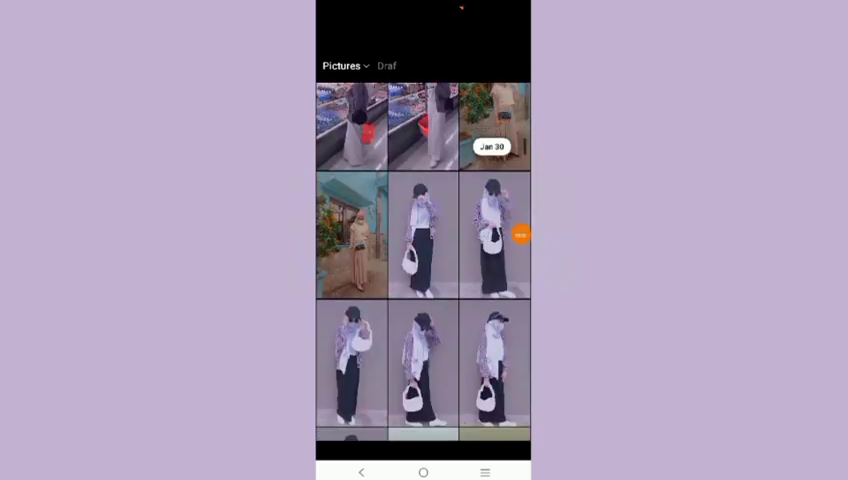
scroll(down, 3)
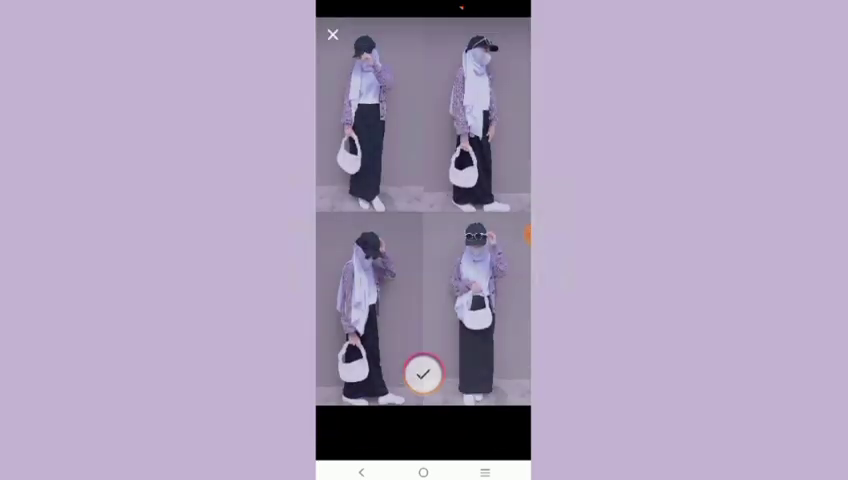
click(428, 372)
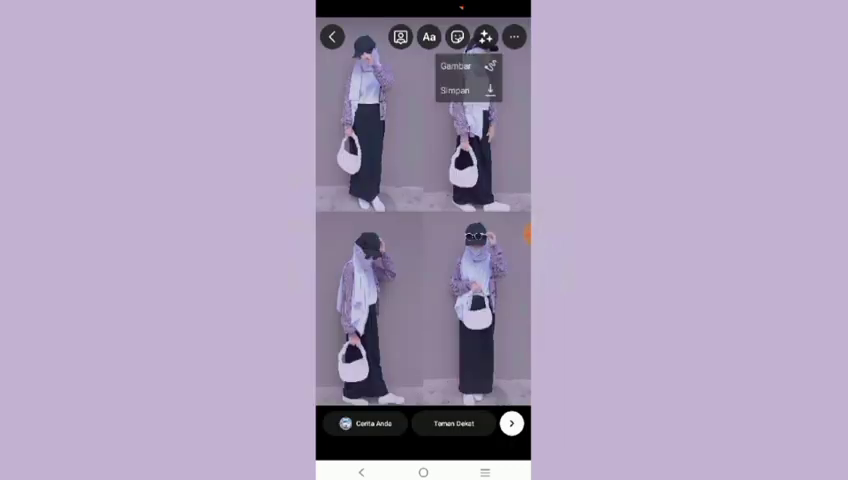
click(464, 86)
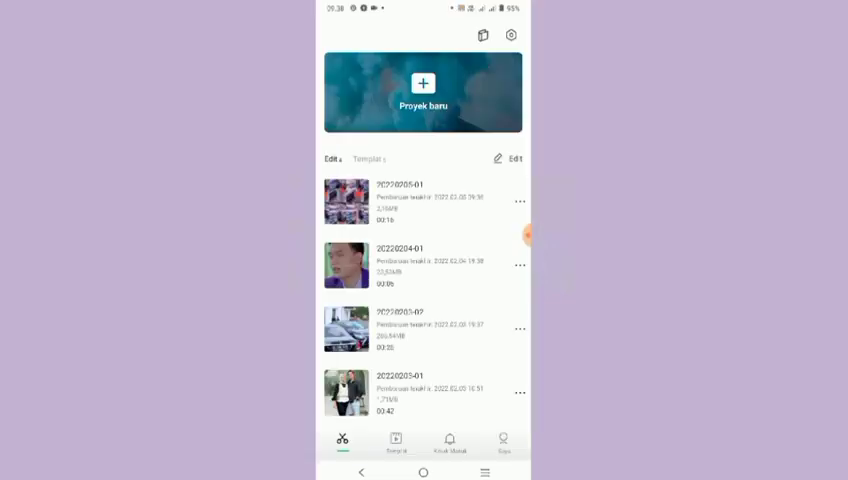
Step: Create a Proyek baru and browse the Foto tab for the saved grid image
click(422, 88)
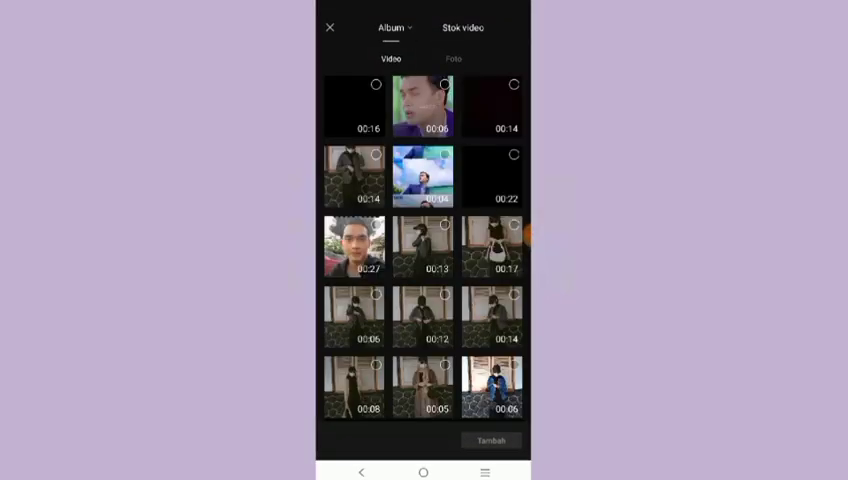
click(490, 440)
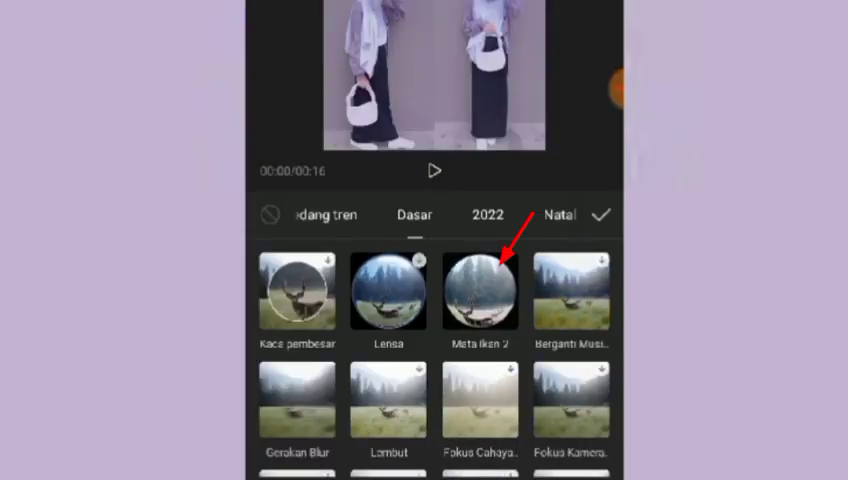
Step: Apply the Mata Ikan 2 fisheye effect from Efek video > Dasar
click(480, 290)
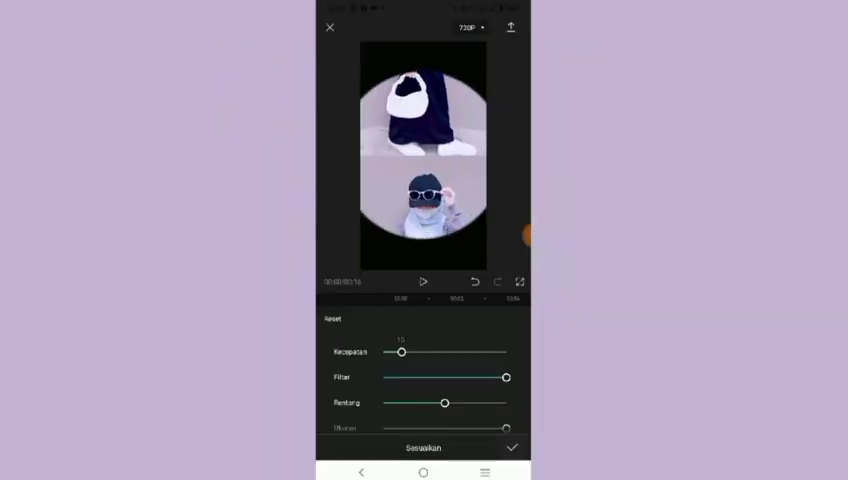
Step: Set the fisheye Filter to 31 and raise the distortion for a stronger bulge
drag(506, 376, 432, 376)
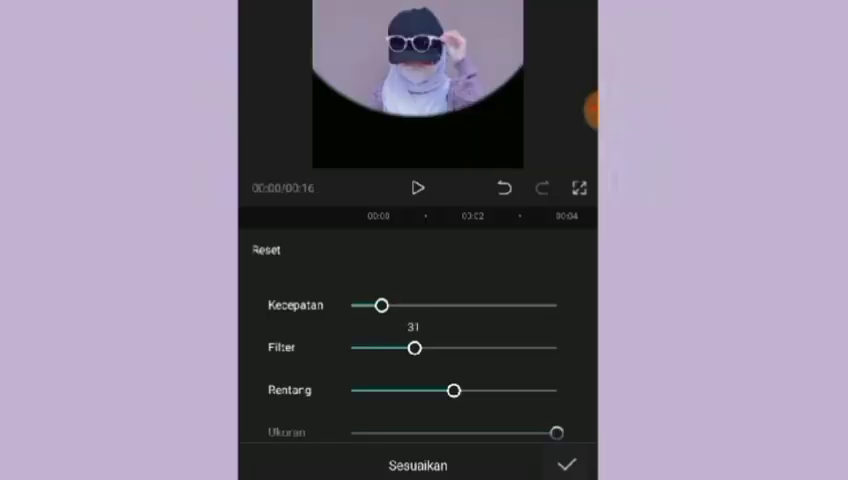
drag(416, 348, 424, 348)
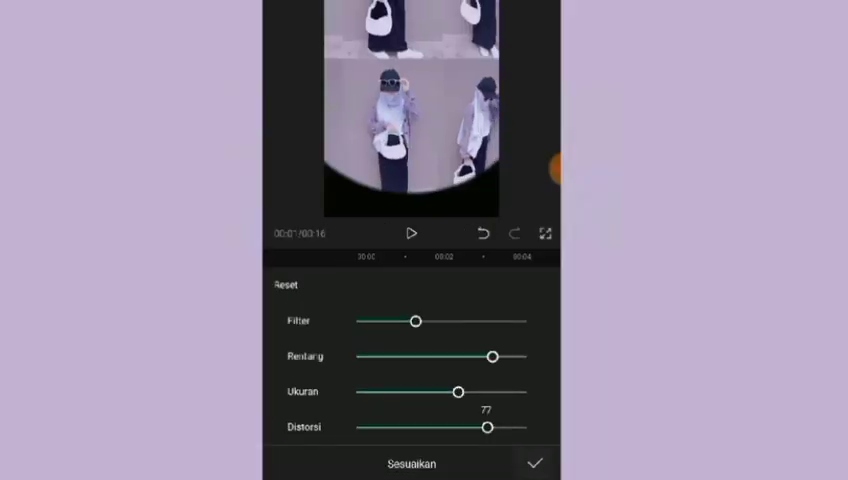
drag(490, 426, 460, 426)
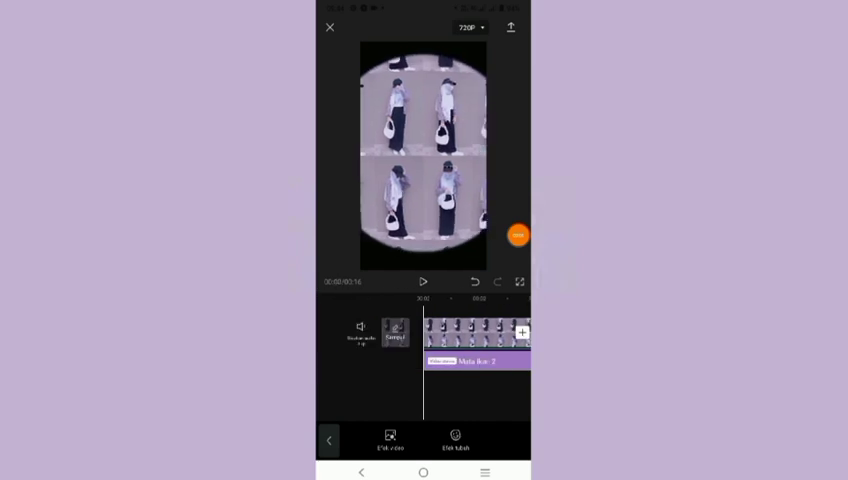
Step: Return to the main editor with music added and start exporting the video
click(424, 280)
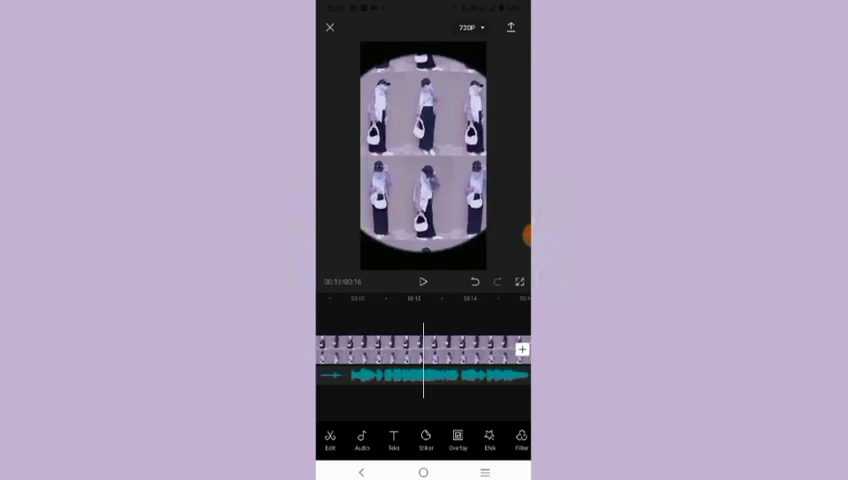
click(510, 28)
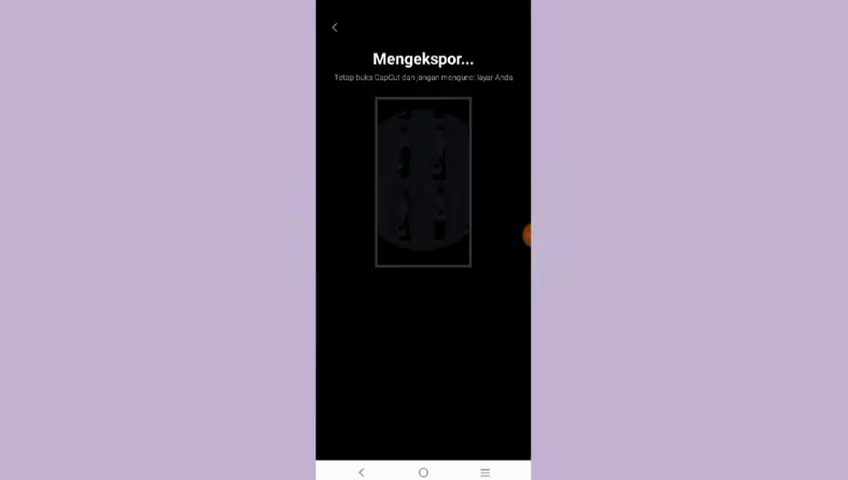